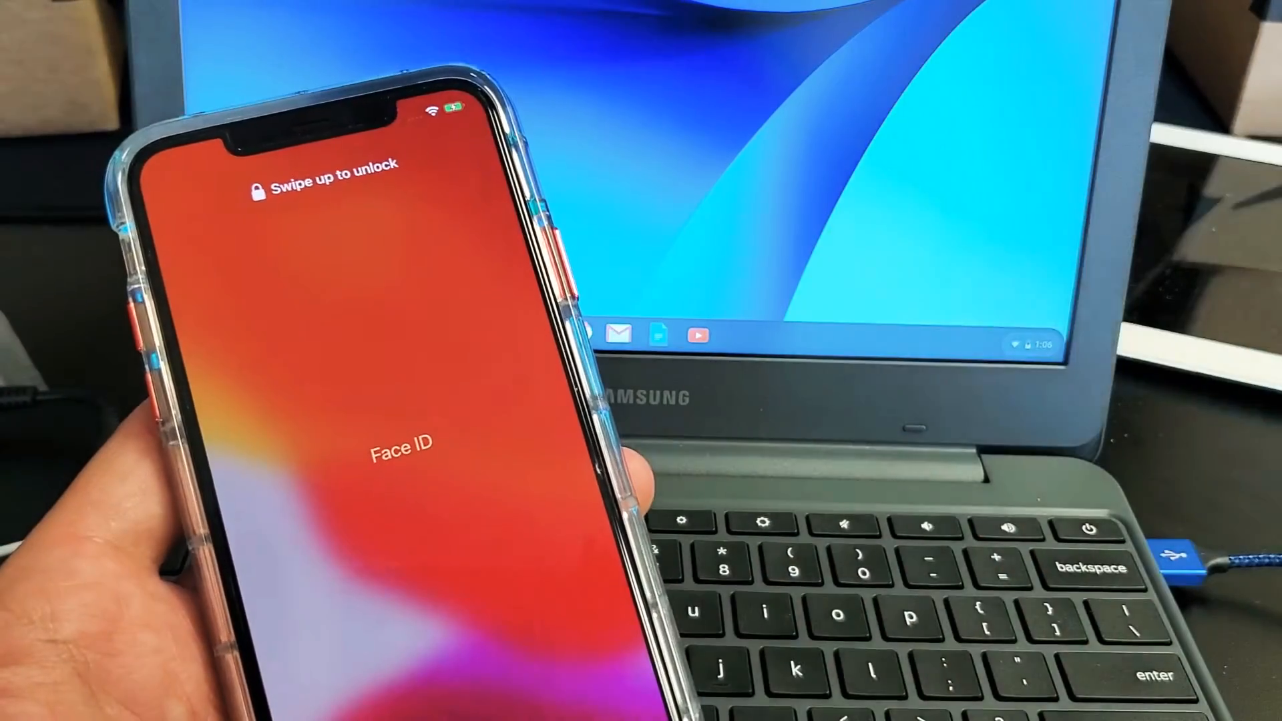
# Step: Swipe up on the iPhone lock screen to unlock it with Face ID
pyautogui.moveTo(368, 613); pyautogui.dragTo(368, 246)
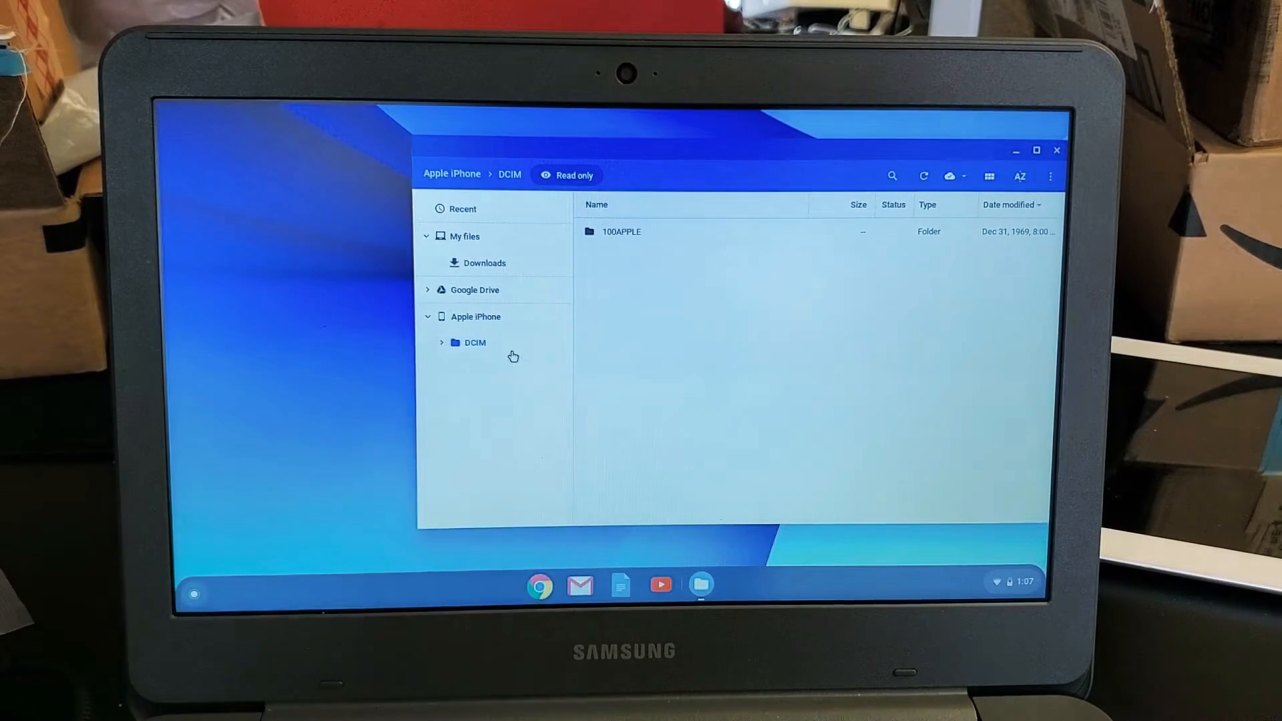
# Step: Show the iPhone's DCIM folder and enter 100APPLE to list its media
pyautogui.click(474, 343)
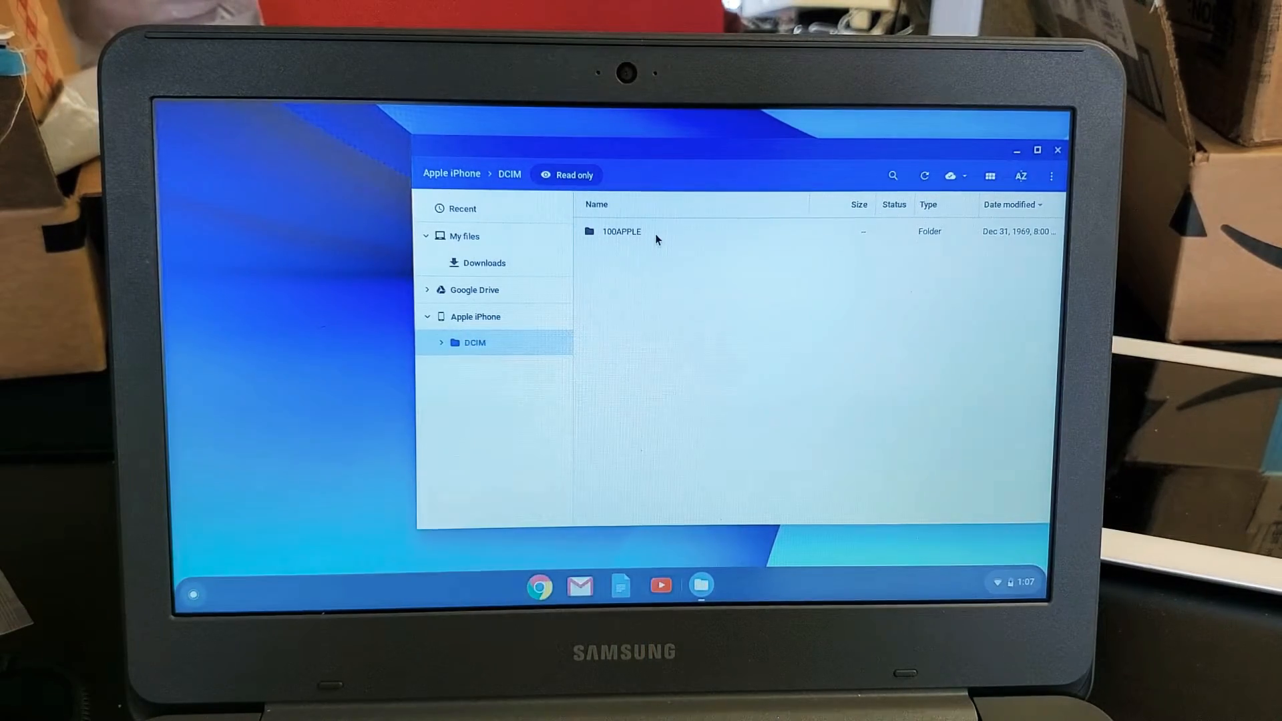
pyautogui.doubleClick(621, 231)
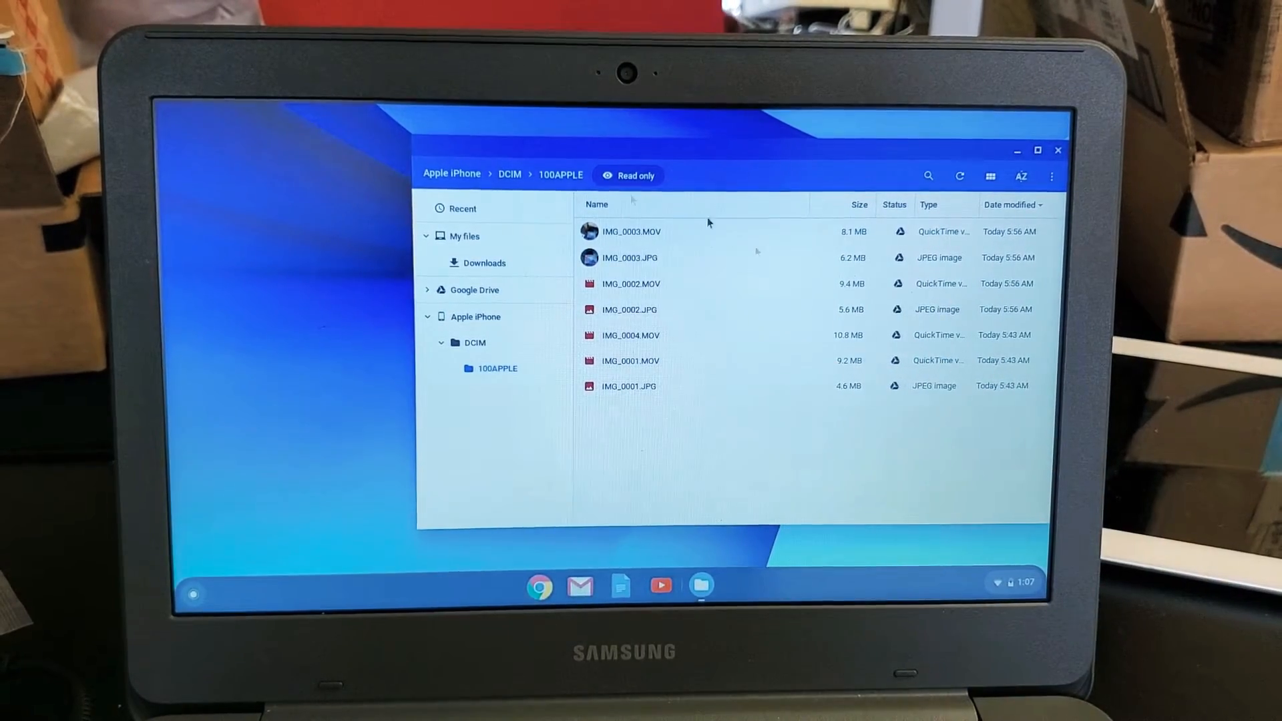
# Step: Select IMG_0003.JPG in 100APPLE and drag it toward the My files area
pyautogui.click(629, 258)
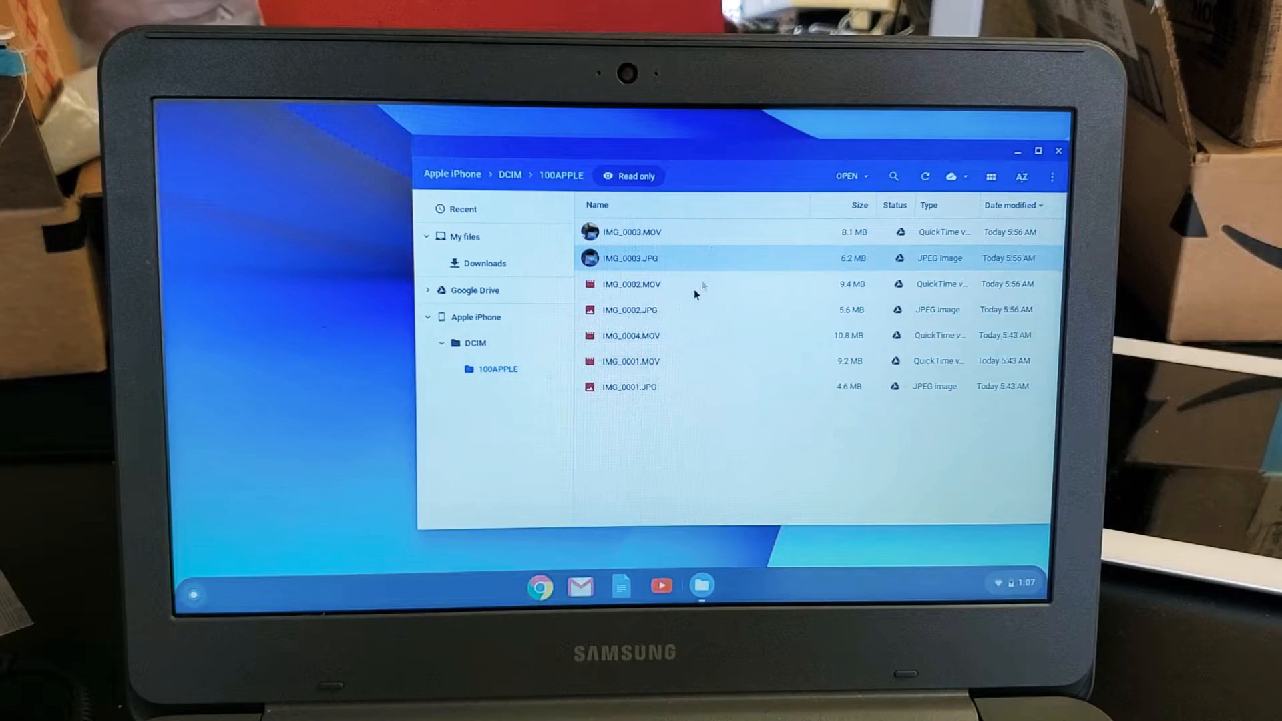
pyautogui.moveTo(629, 258); pyautogui.dragTo(378, 317)
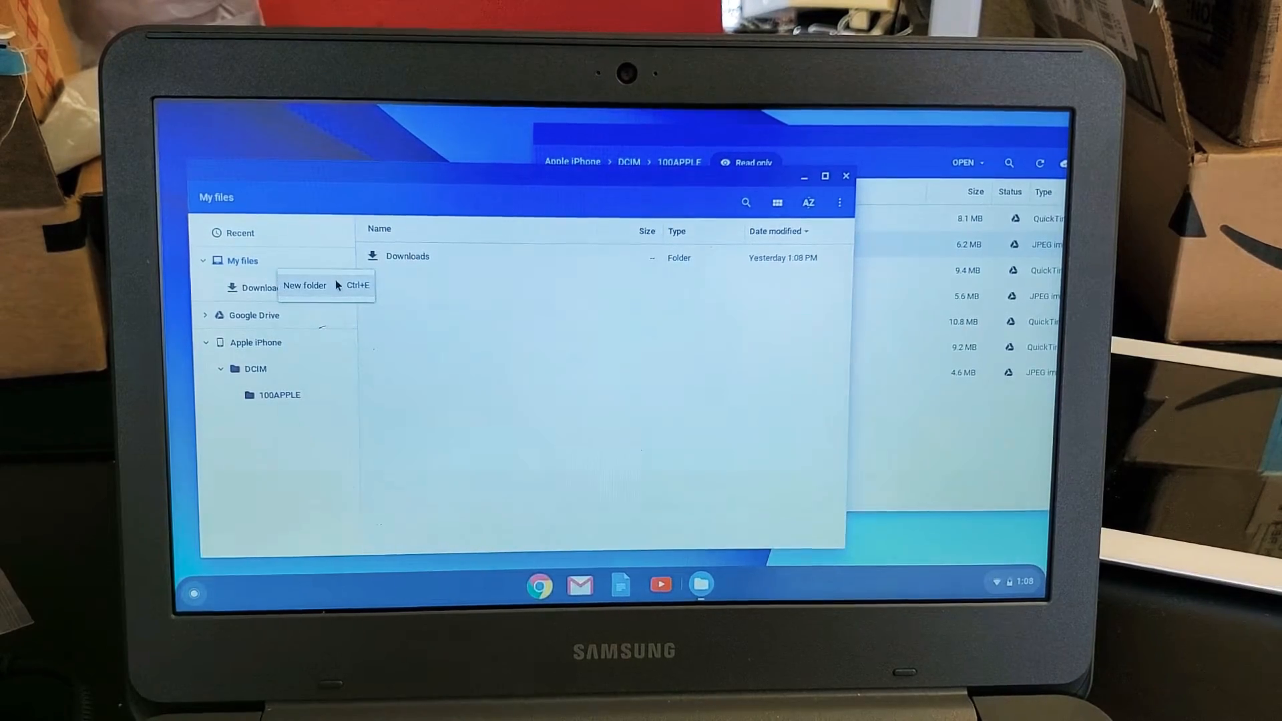
# Step: Add a new folder named 'photos' inside My files
pyautogui.click(305, 285)
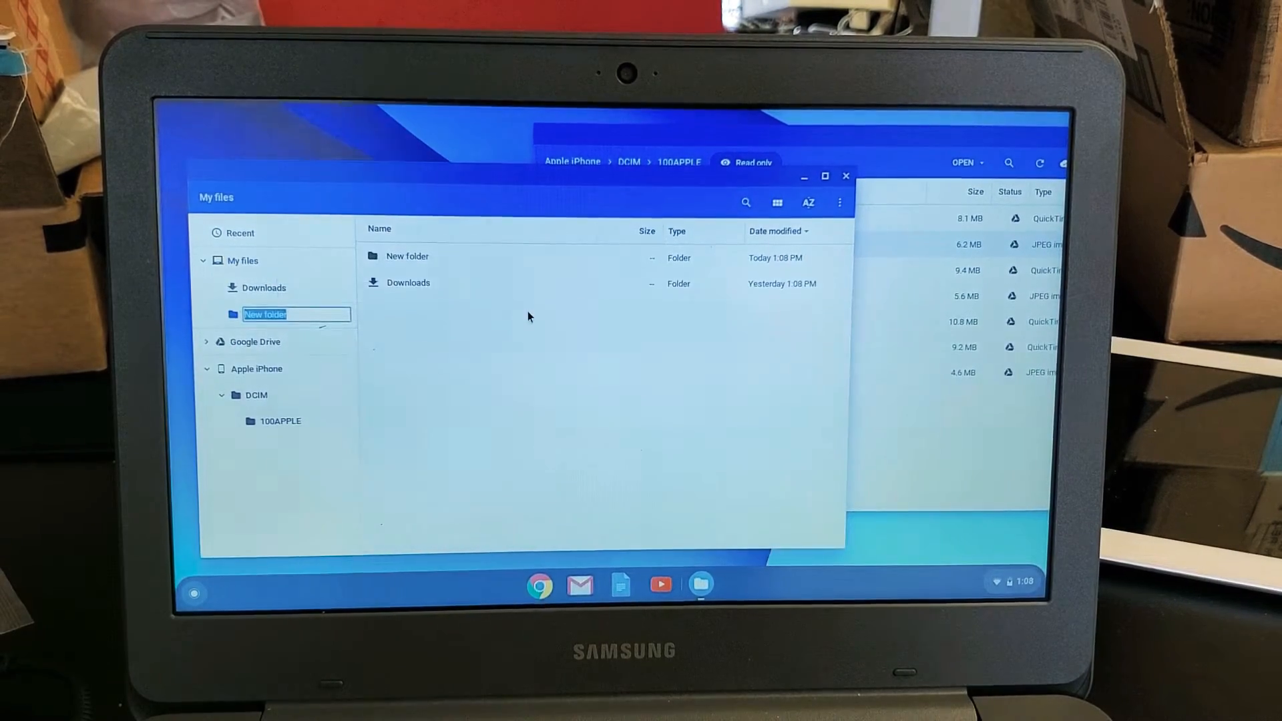
pyautogui.write('photo')
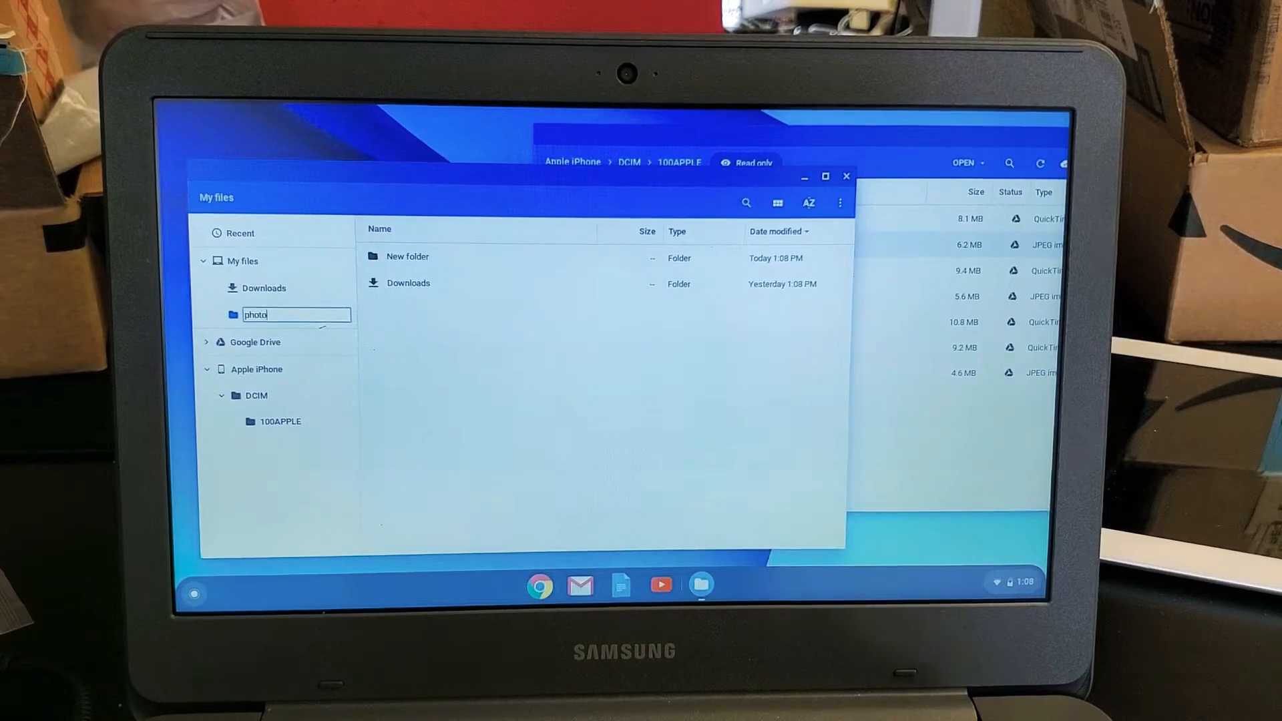
pyautogui.press('enter')
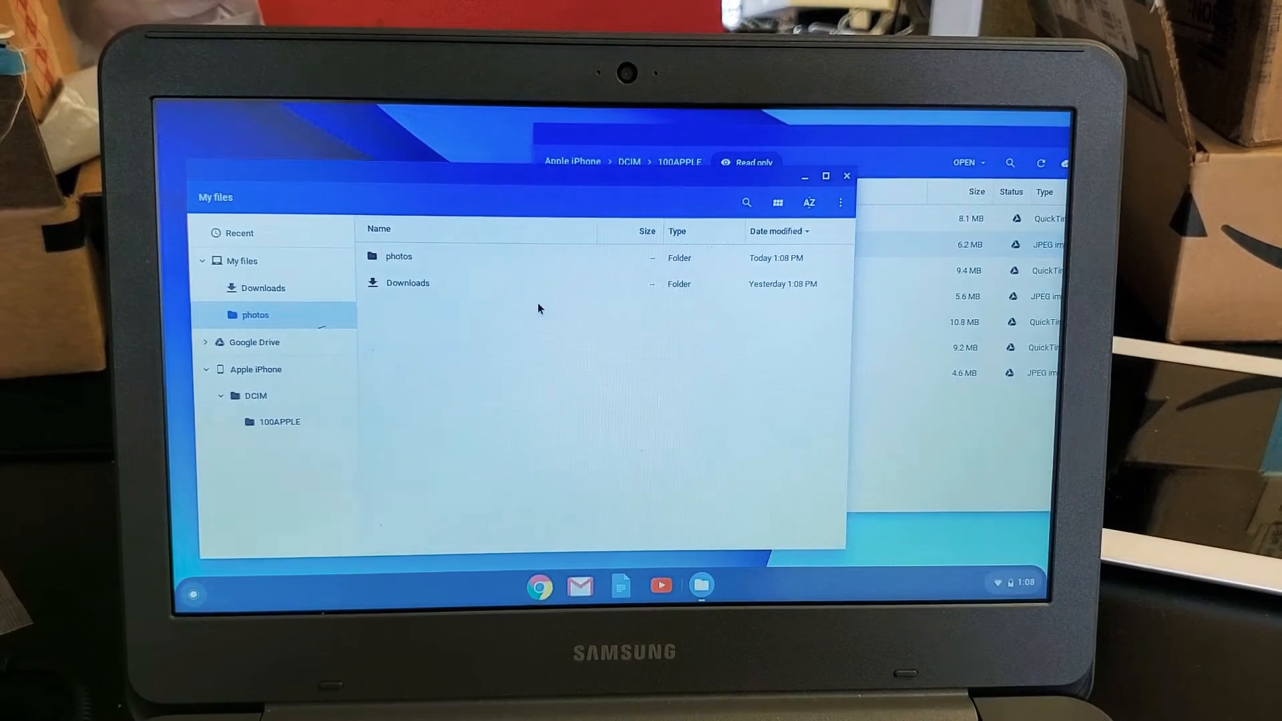
# Step: Enter the photos folder with the copied files and close the video after it plays
pyautogui.doubleClick(400, 256)
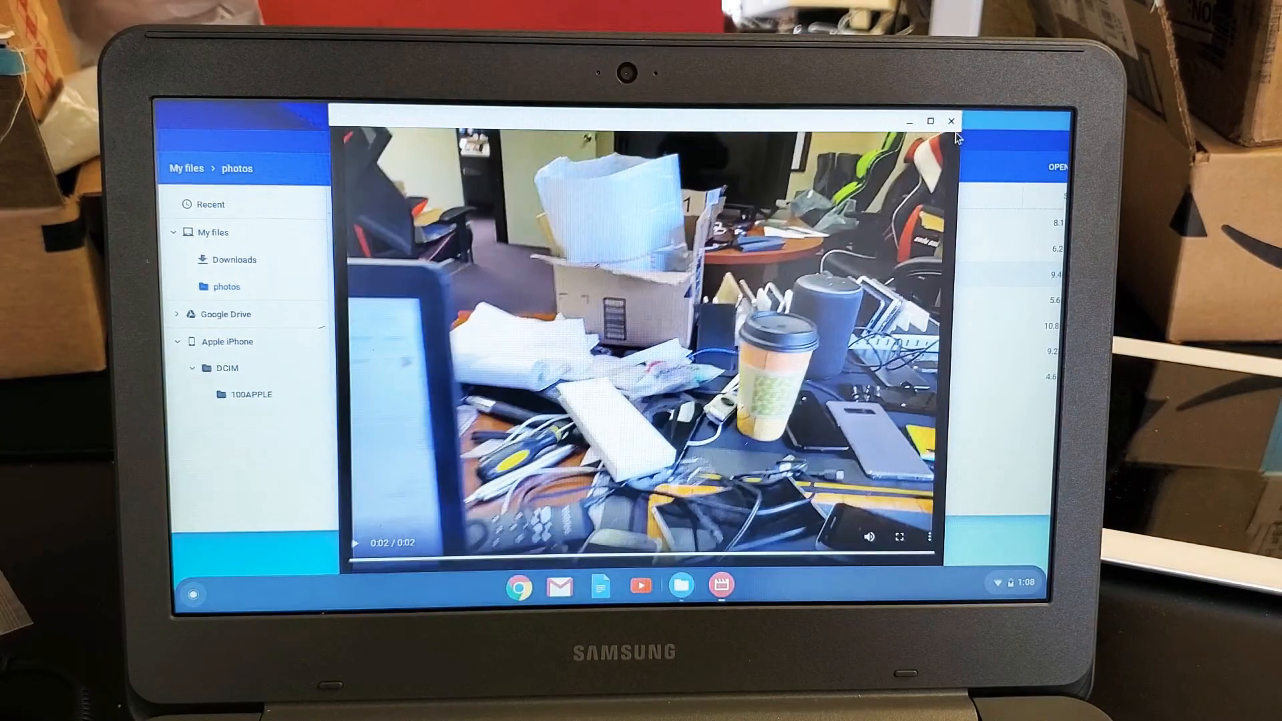
pyautogui.click(949, 121)
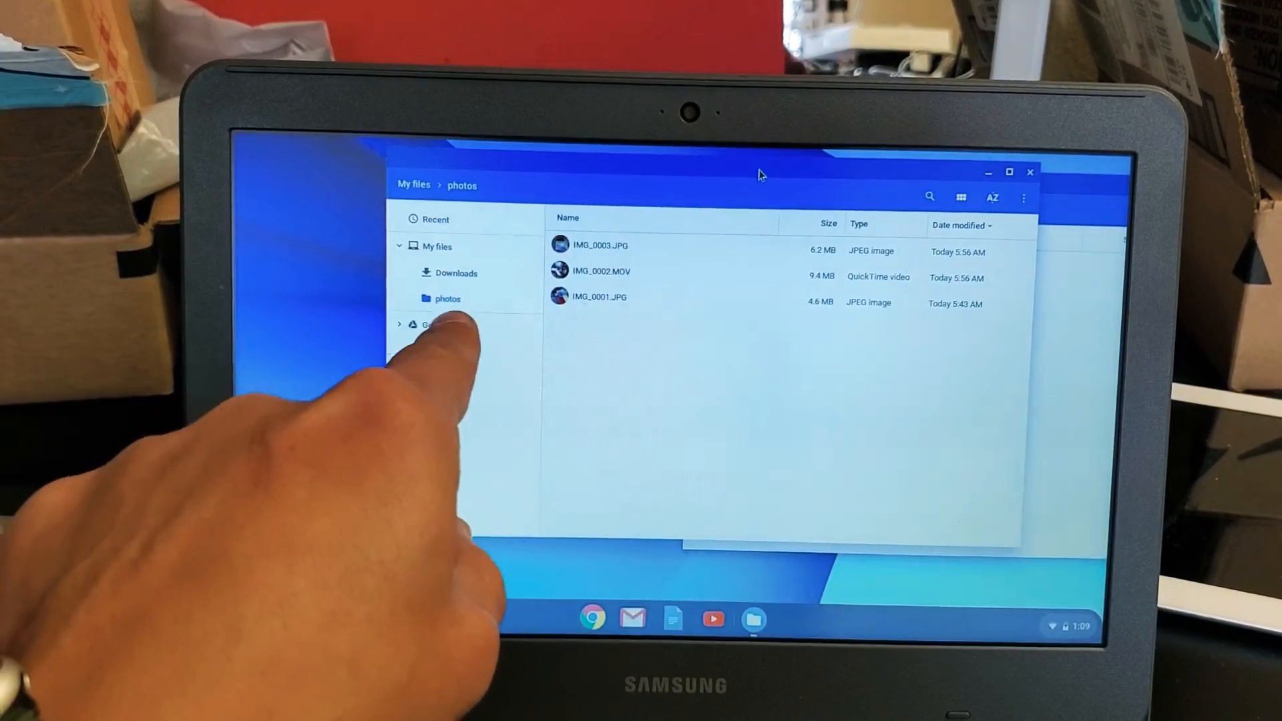
# Step: Select IMG_0003.JPG in the photos folder and view it in Gallery
pyautogui.click(598, 246)
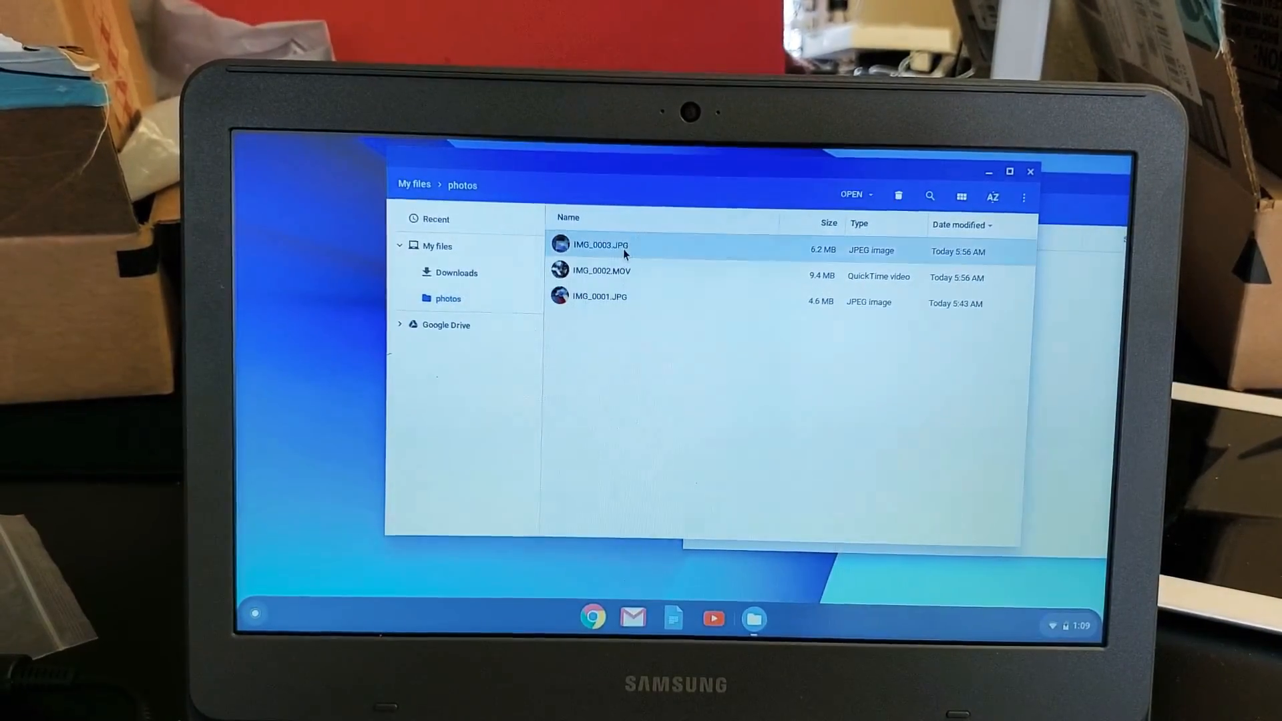
pyautogui.doubleClick(599, 244)
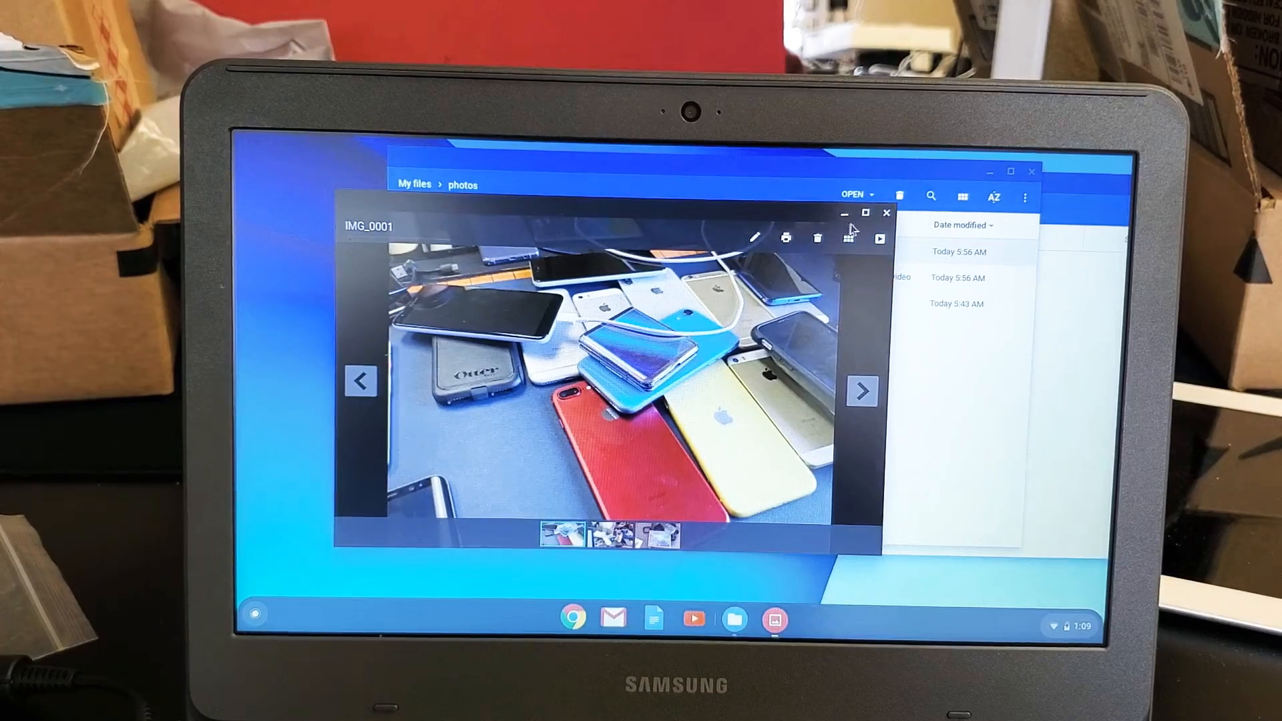
# Step: Close the Gallery viewer to return to the photos folder listing
pyautogui.click(885, 213)
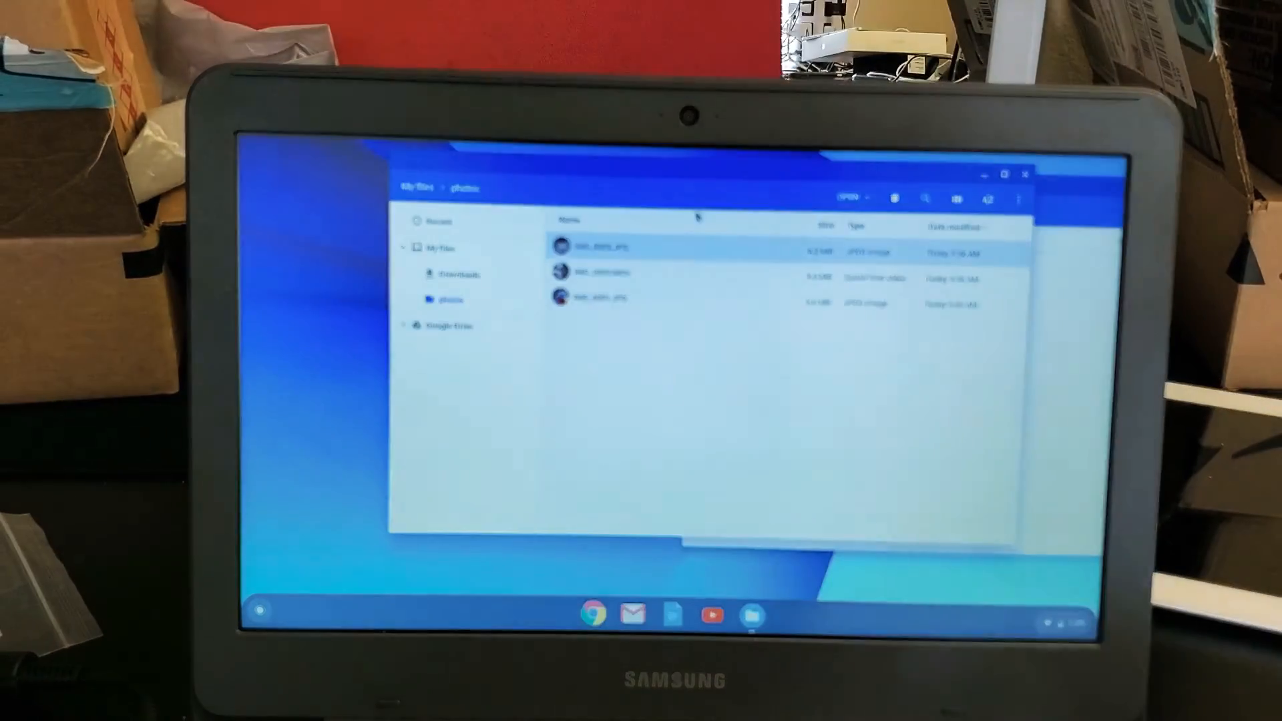